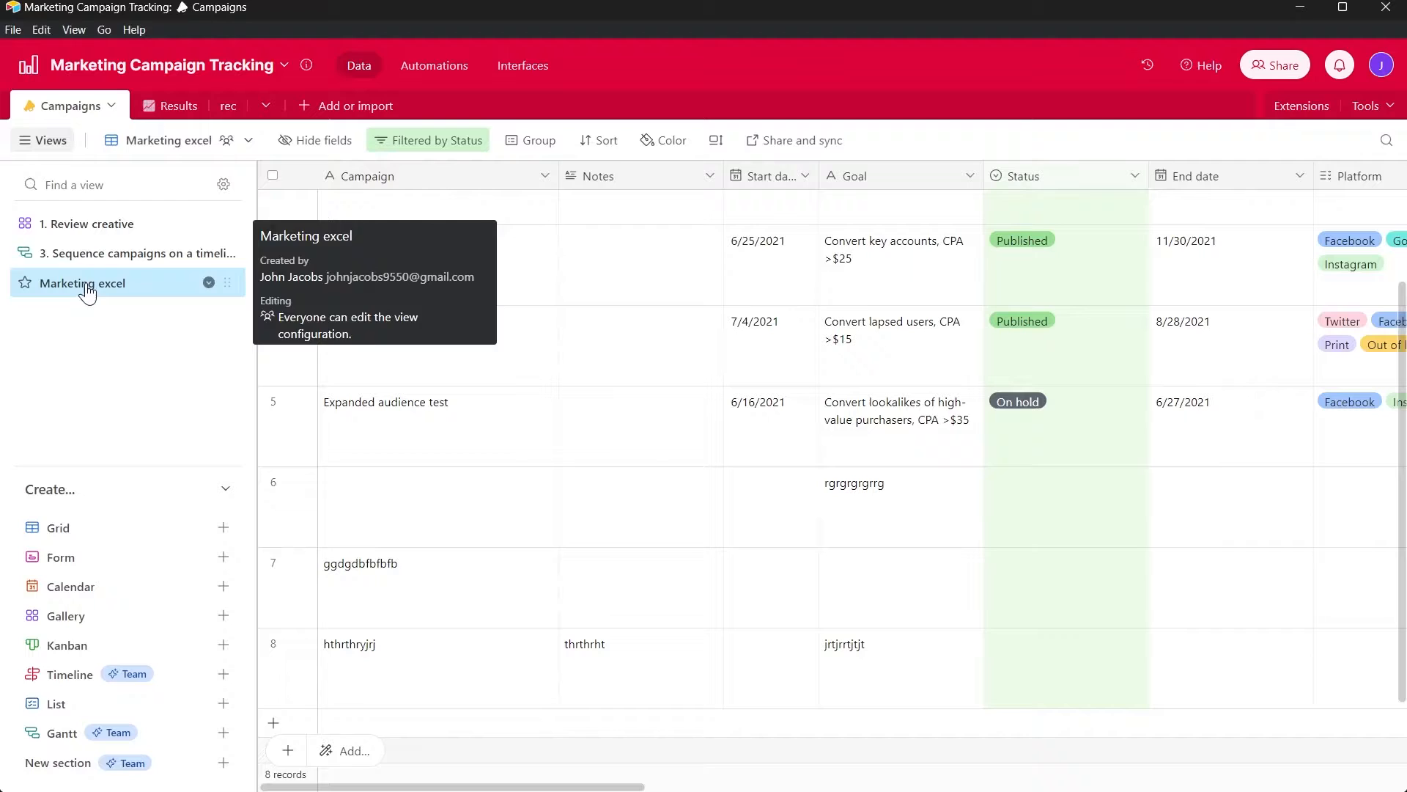
{"action": "mouse_move", "coordinate": [117, 291]}
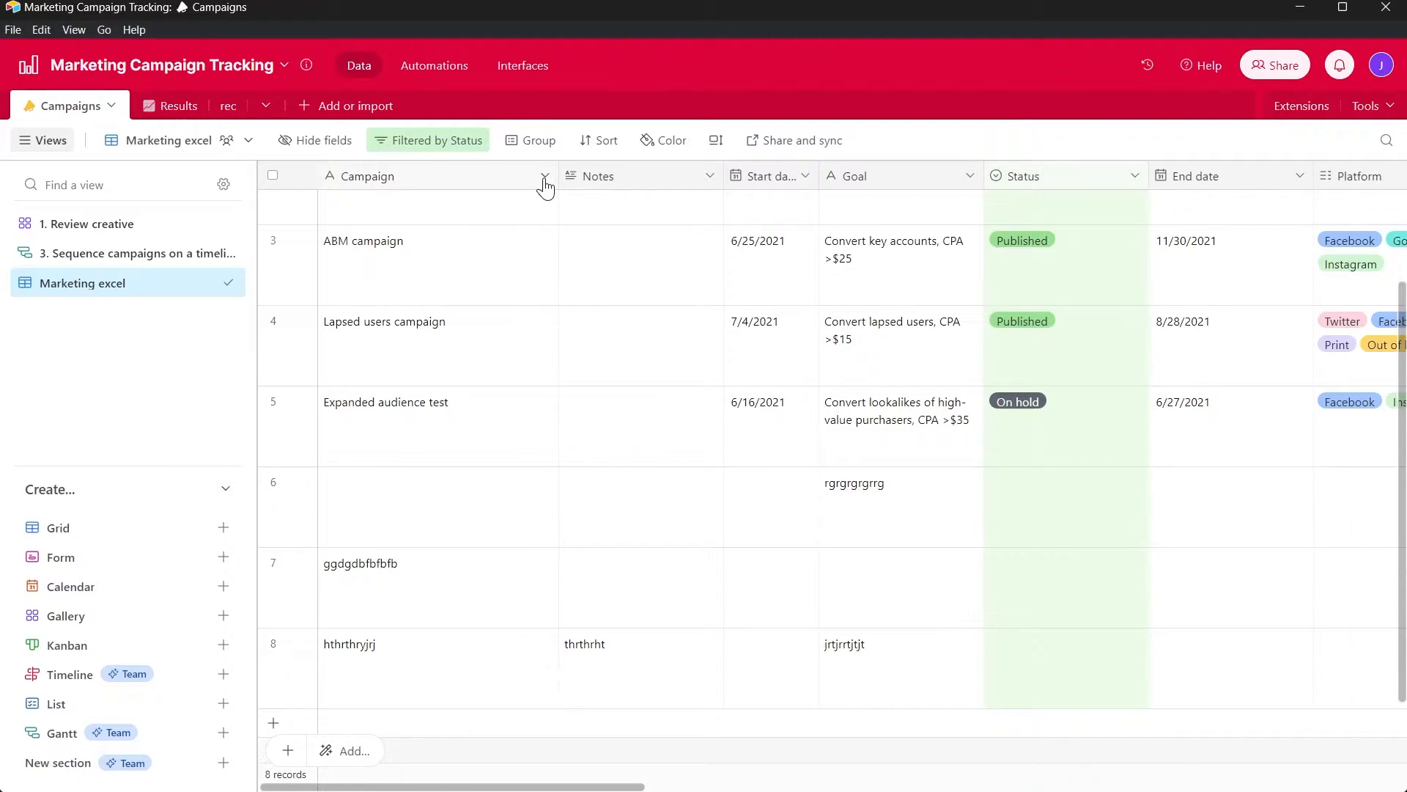
- Insert a new Currency field to the right of the Campaign column
{"action": "left_click", "coordinate": [545, 186]}
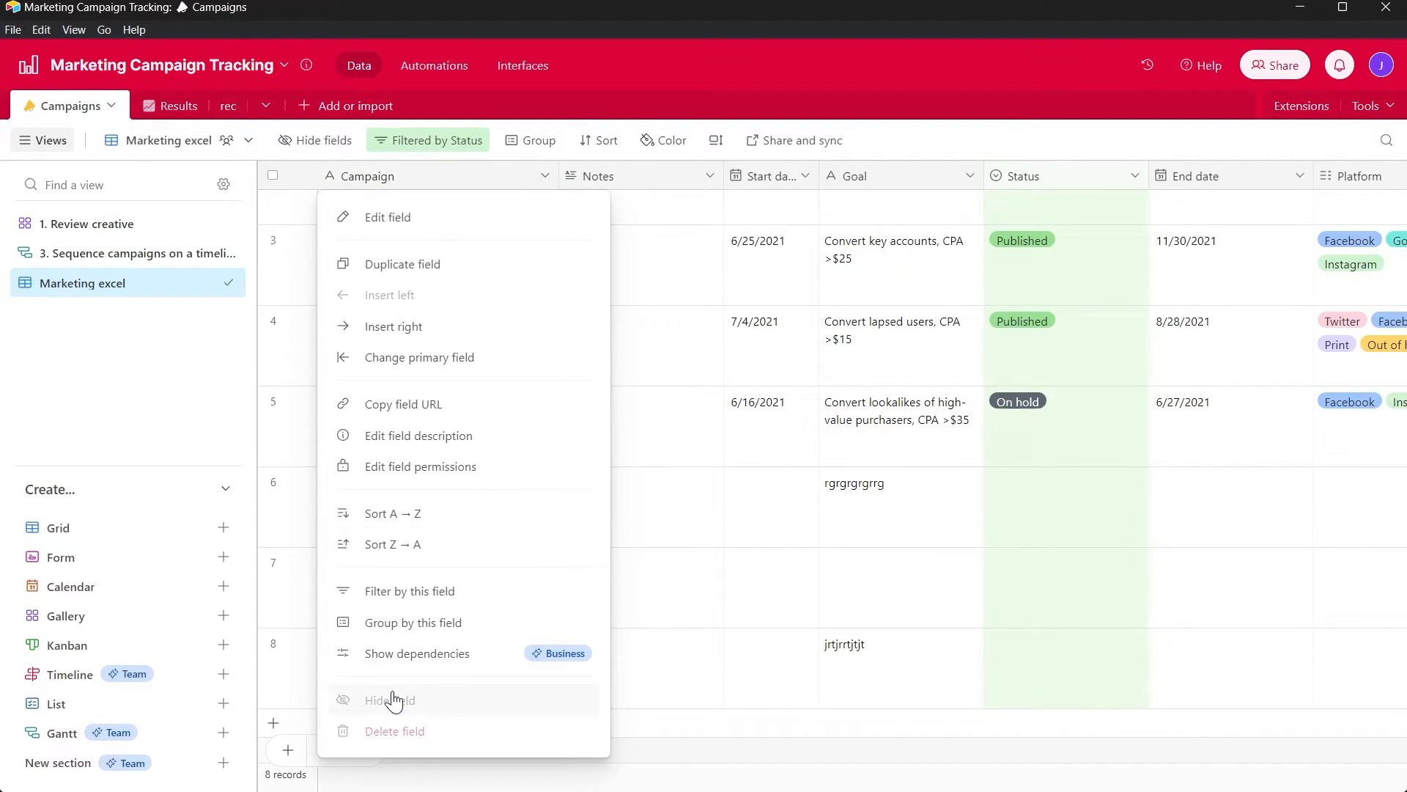
{"action": "mouse_move", "coordinate": [465, 327]}
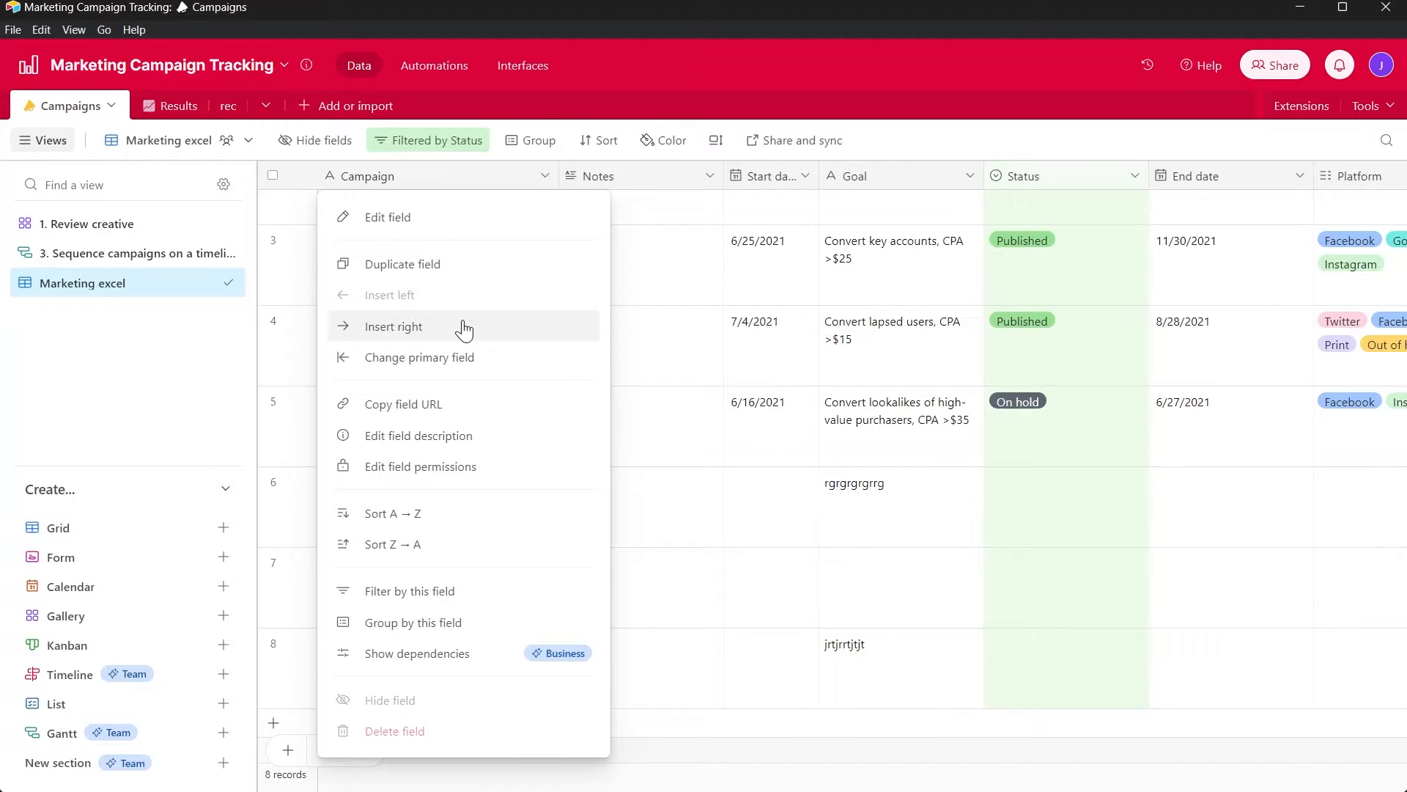
{"action": "left_click", "coordinate": [393, 326]}
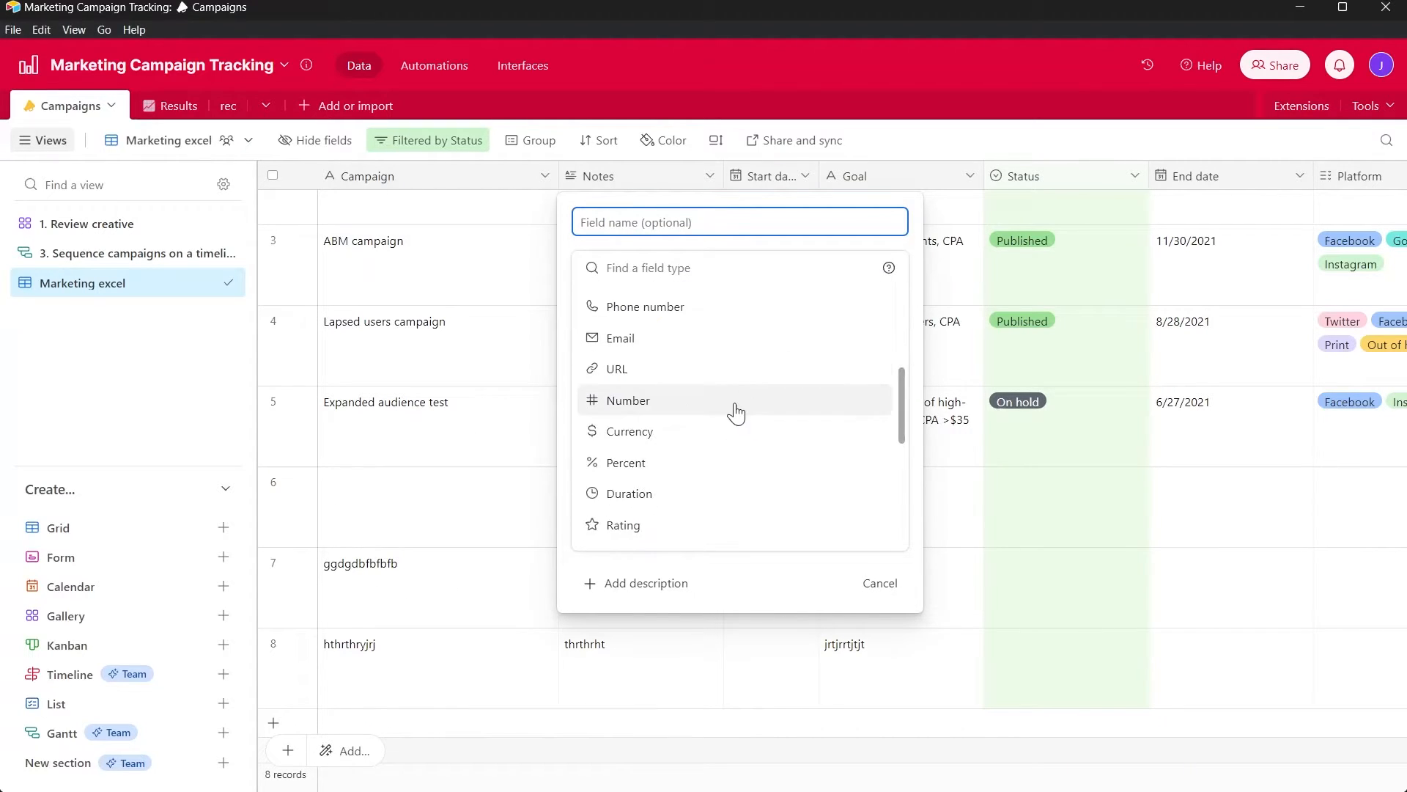
{"action": "left_click", "coordinate": [629, 431]}
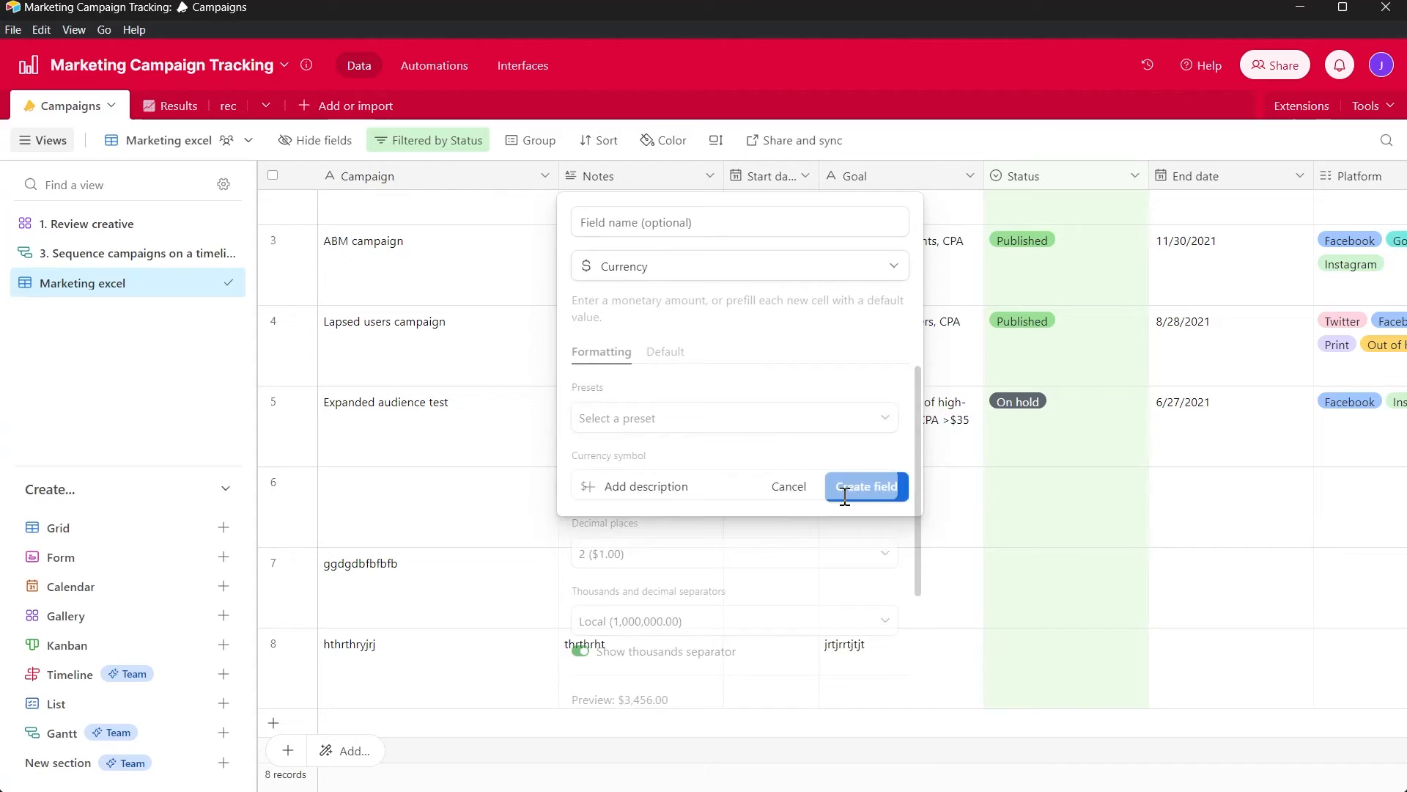
{"action": "left_click", "coordinate": [865, 486]}
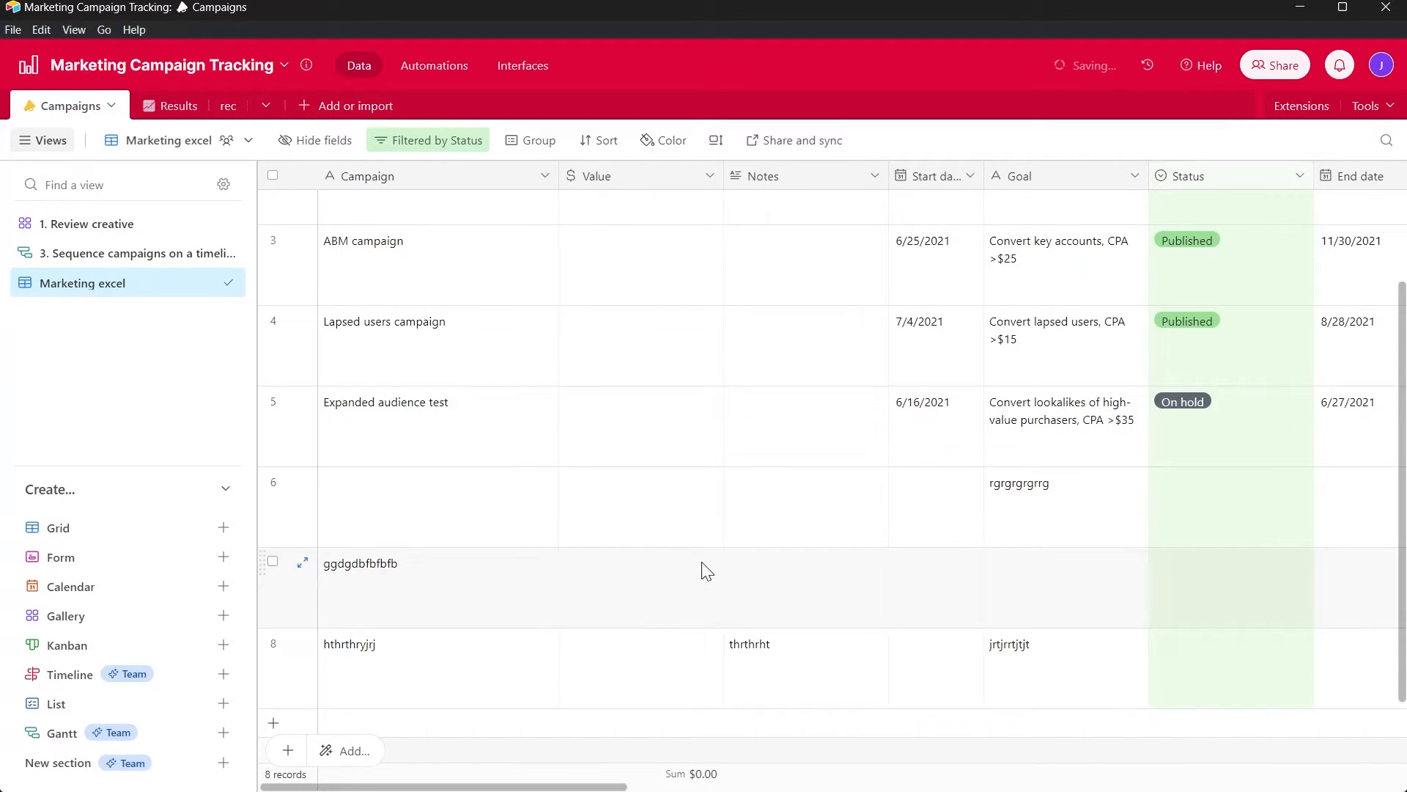
{"action": "scroll", "scroll_direction": "down", "scroll_amount": 3}
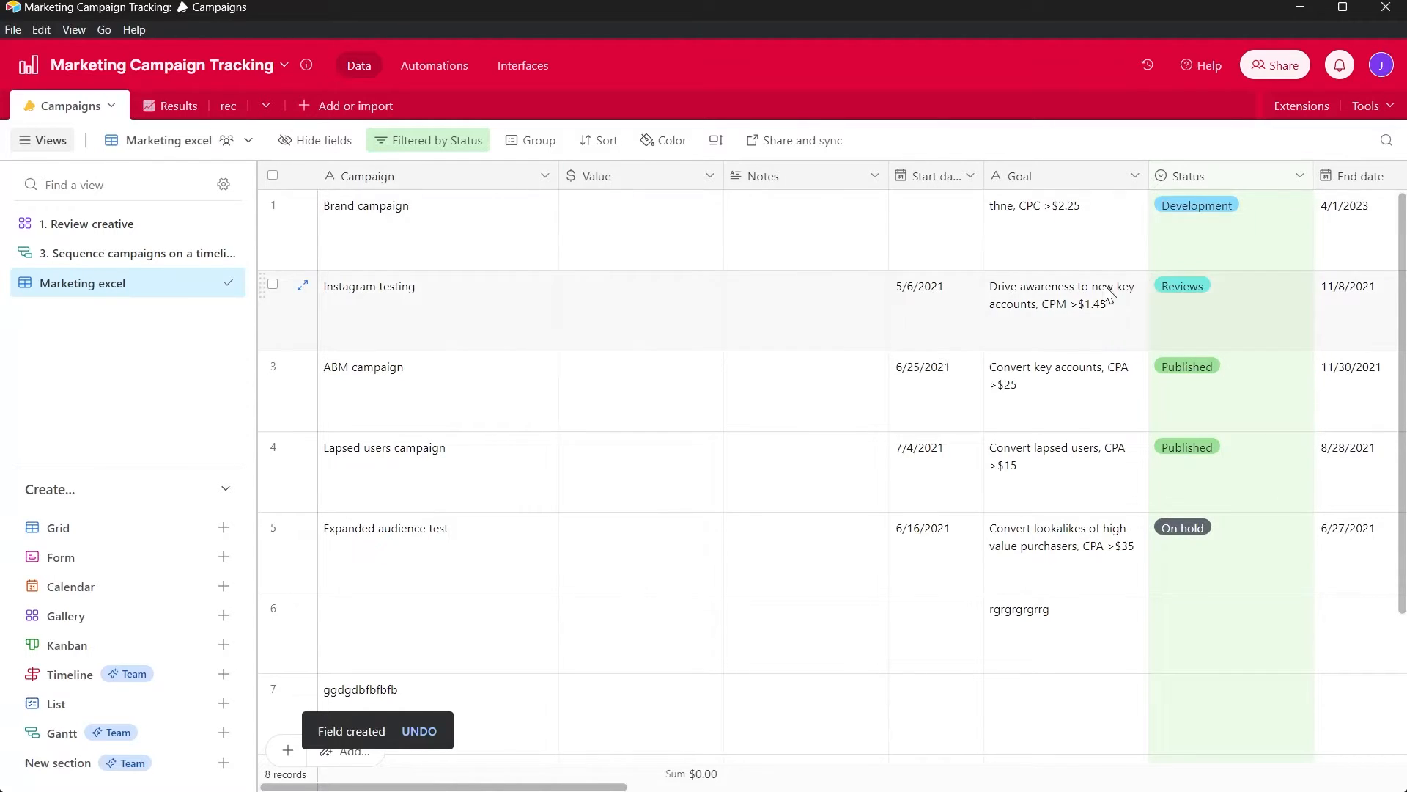
{"action": "scroll", "scroll_direction": "down", "scroll_amount": 3}
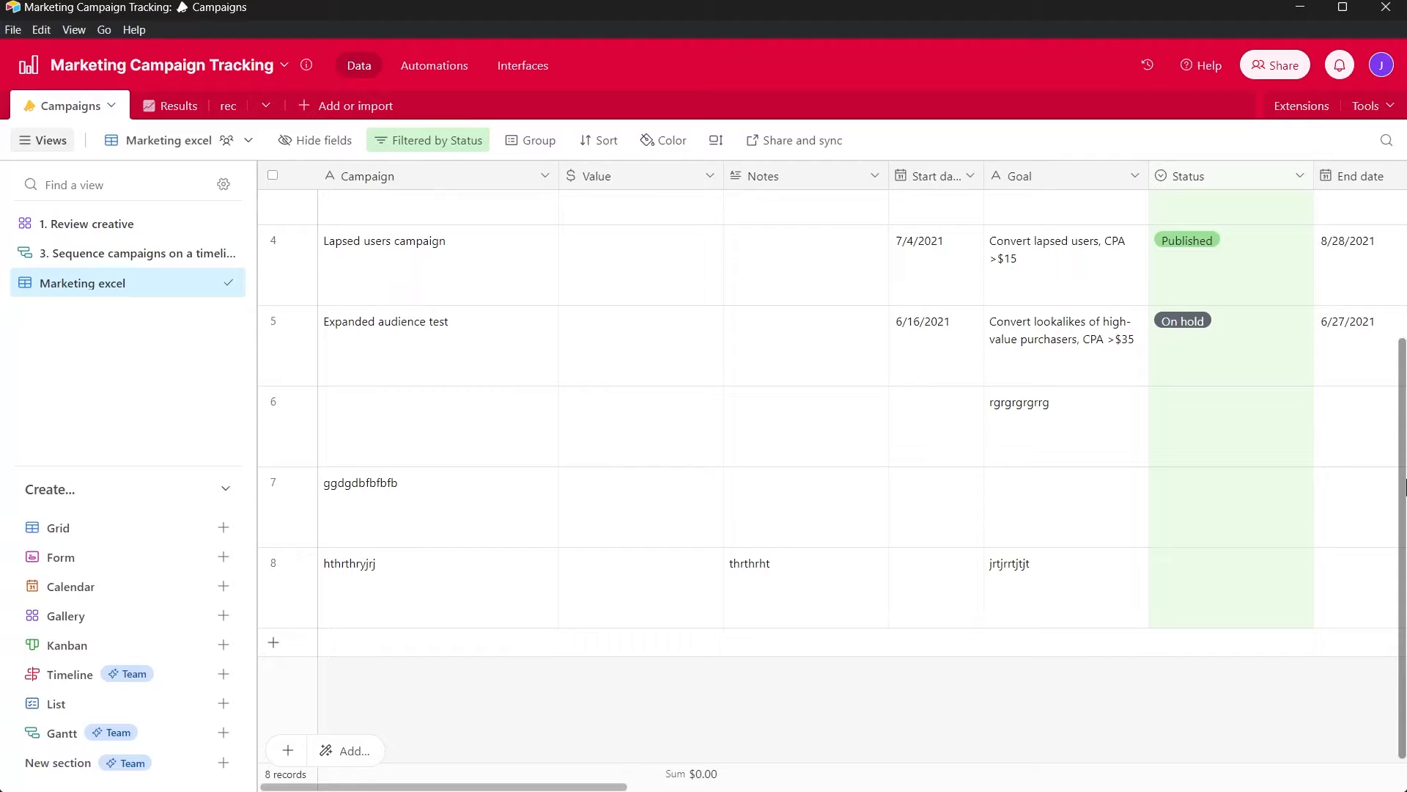
- Add a new Campaigns record named 'Table goegeggrgrgr'
{"action": "left_click", "coordinate": [275, 642]}
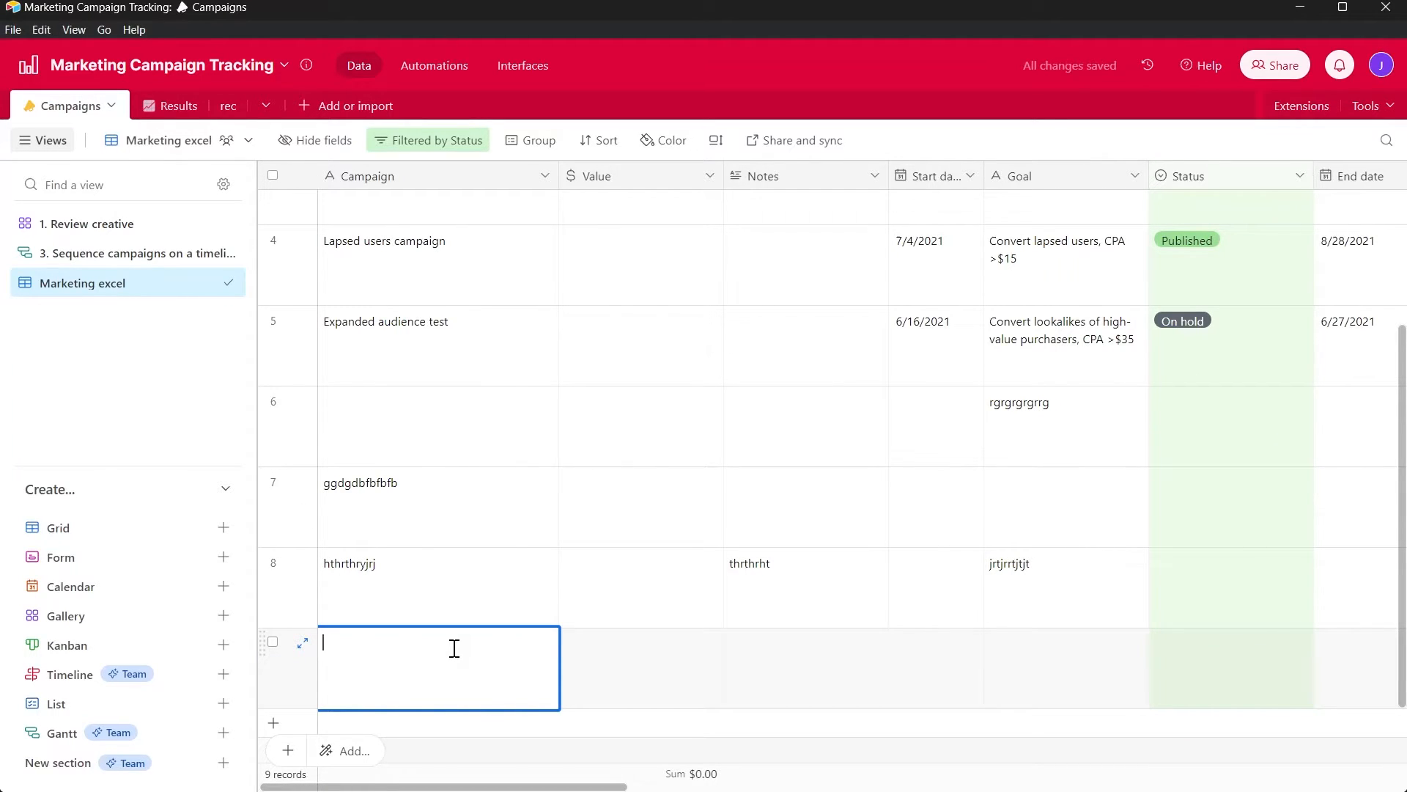
{"action": "type", "text": "Table"}
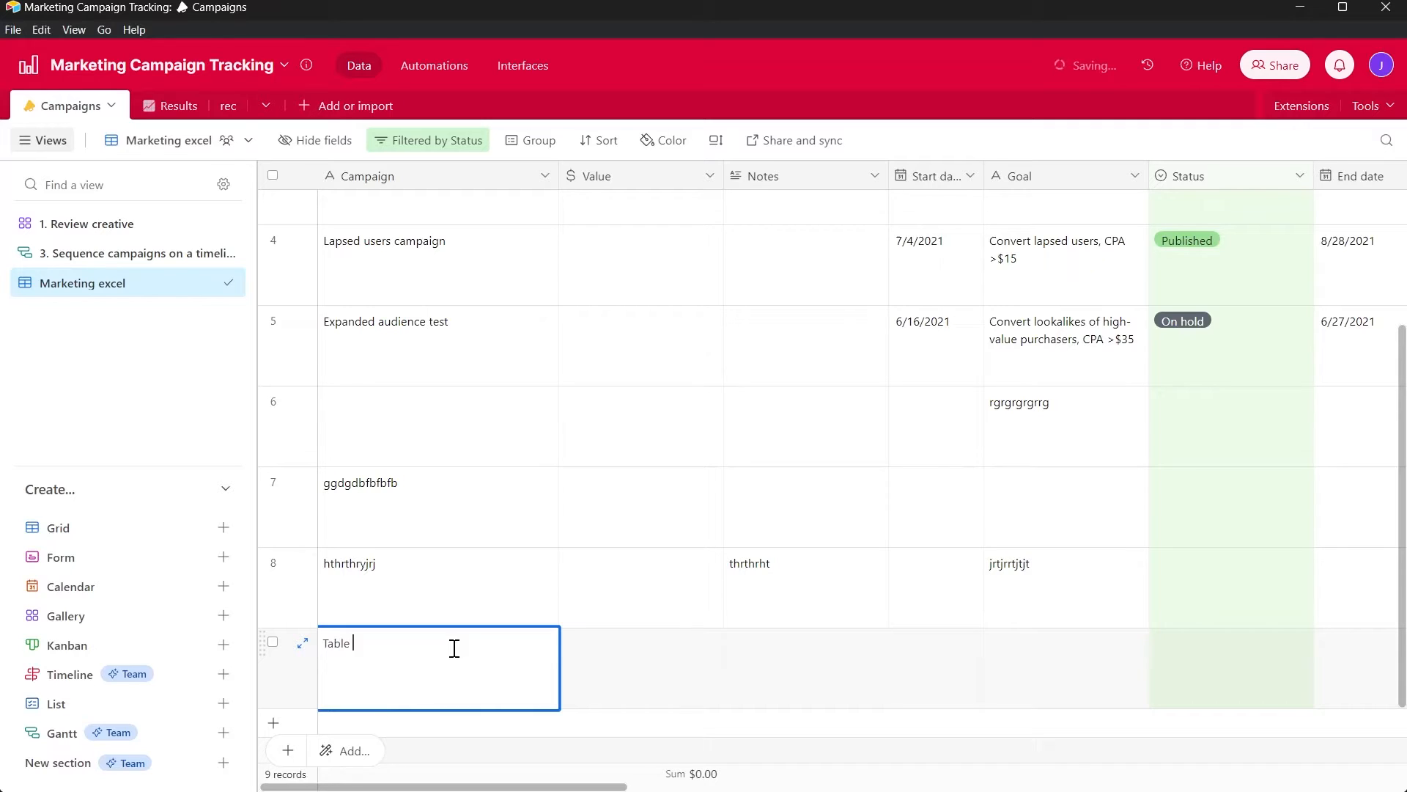
{"action": "type", "text": "goegeggrgrgr"}
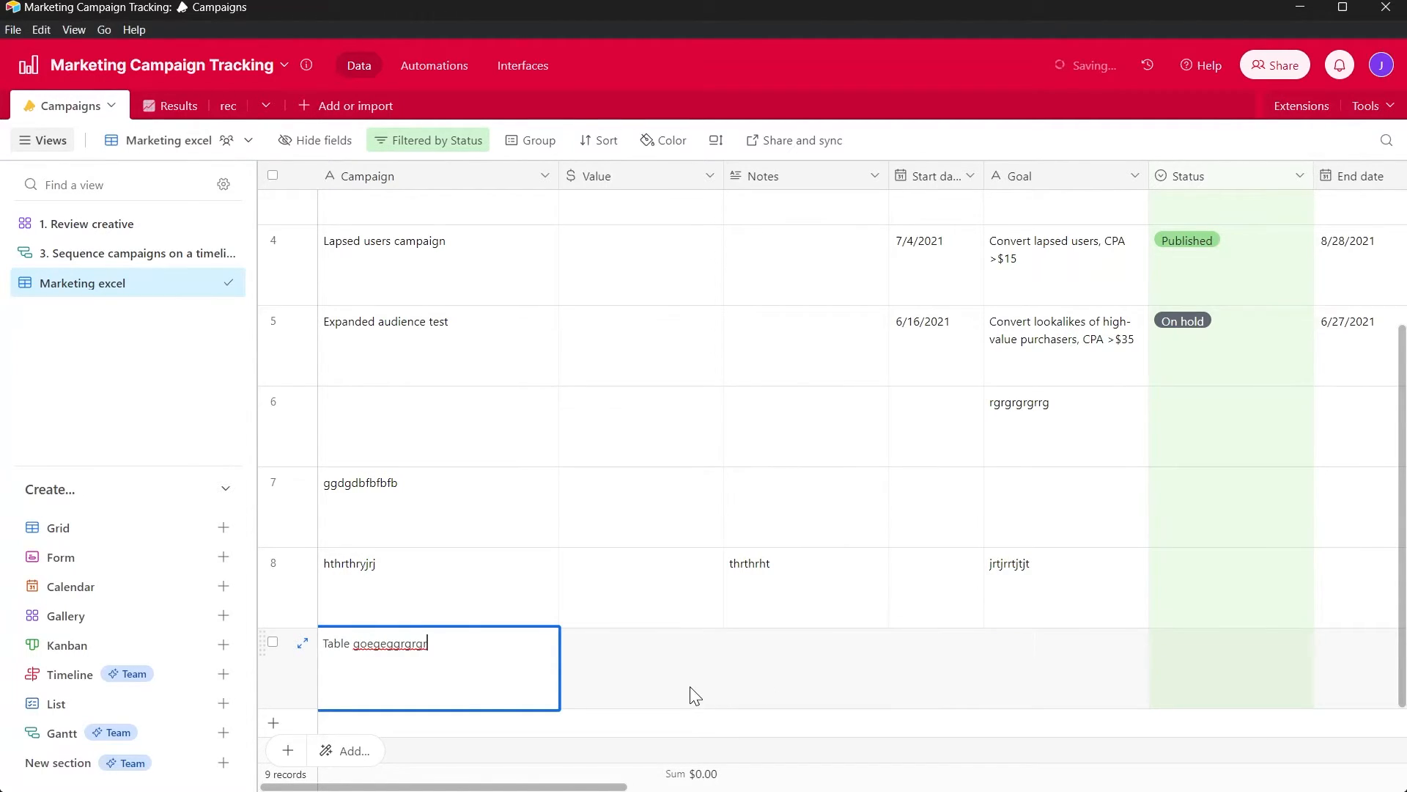
- Give the record a Value of $44,336,335.00 and start a jtjtjtjtj record below it
{"action": "left_click", "coordinate": [640, 668]}
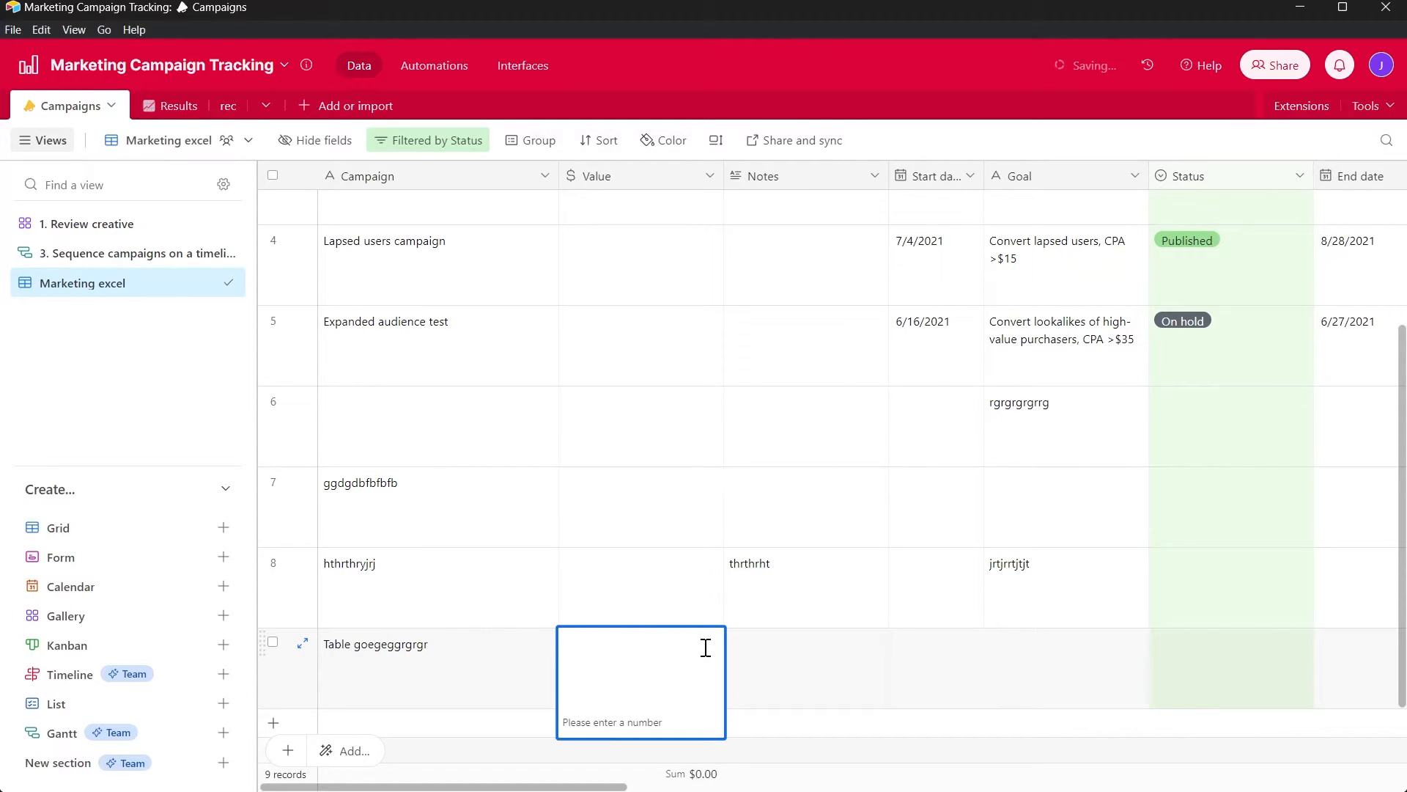
{"action": "type", "text": "4433633"}
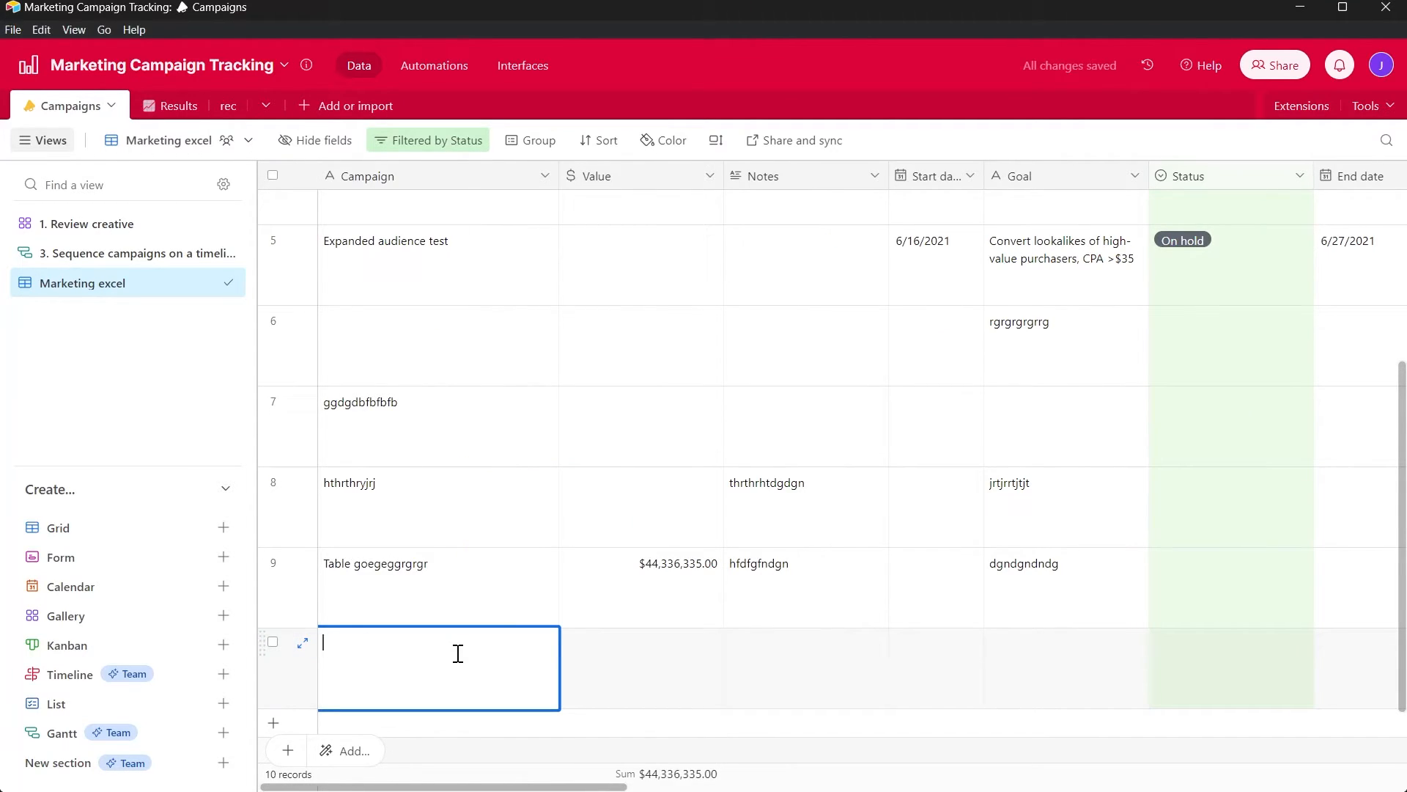
{"action": "type", "text": "jtjtjtjtj"}
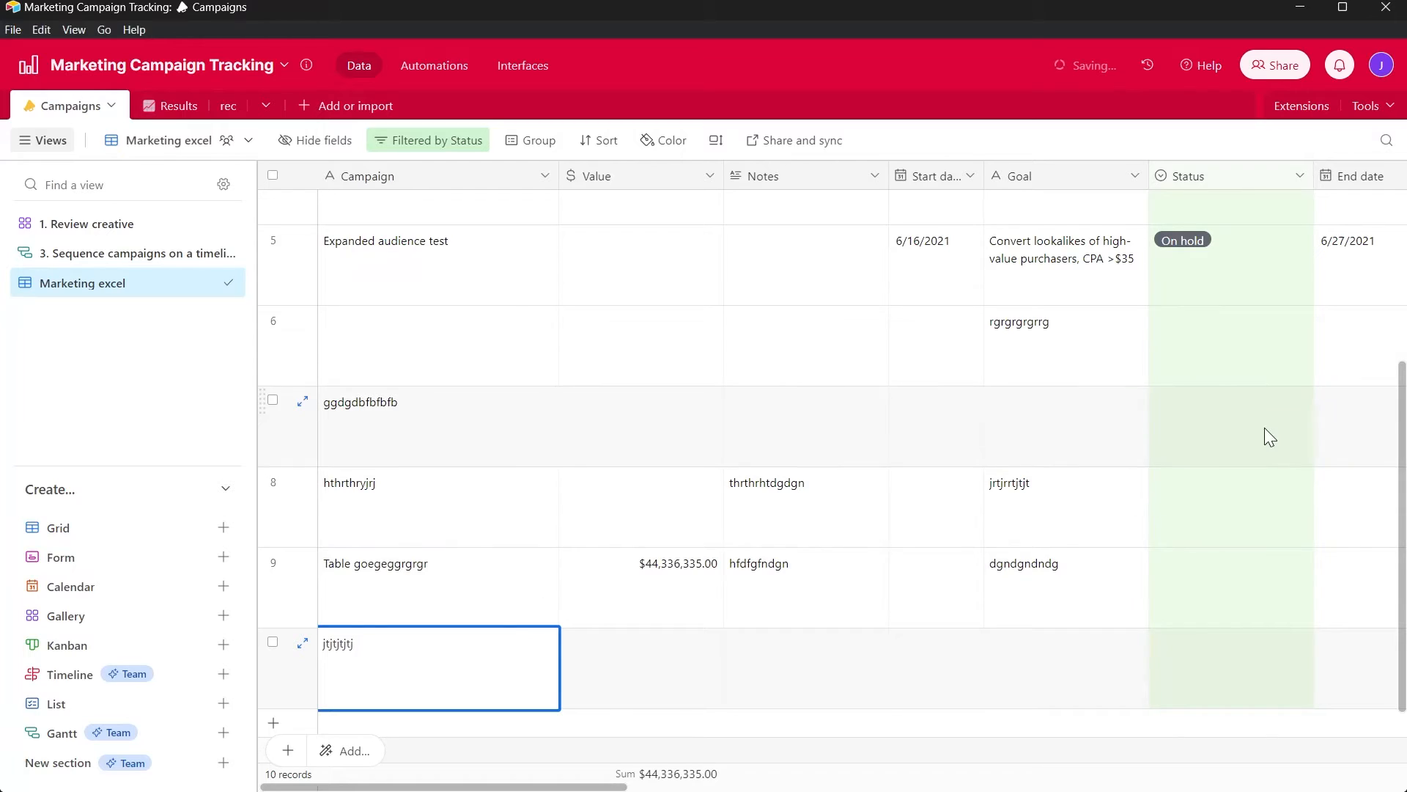
- Leave the Campaigns grid and switch to the Results table
{"action": "scroll", "scroll_direction": "right", "scroll_amount": 3}
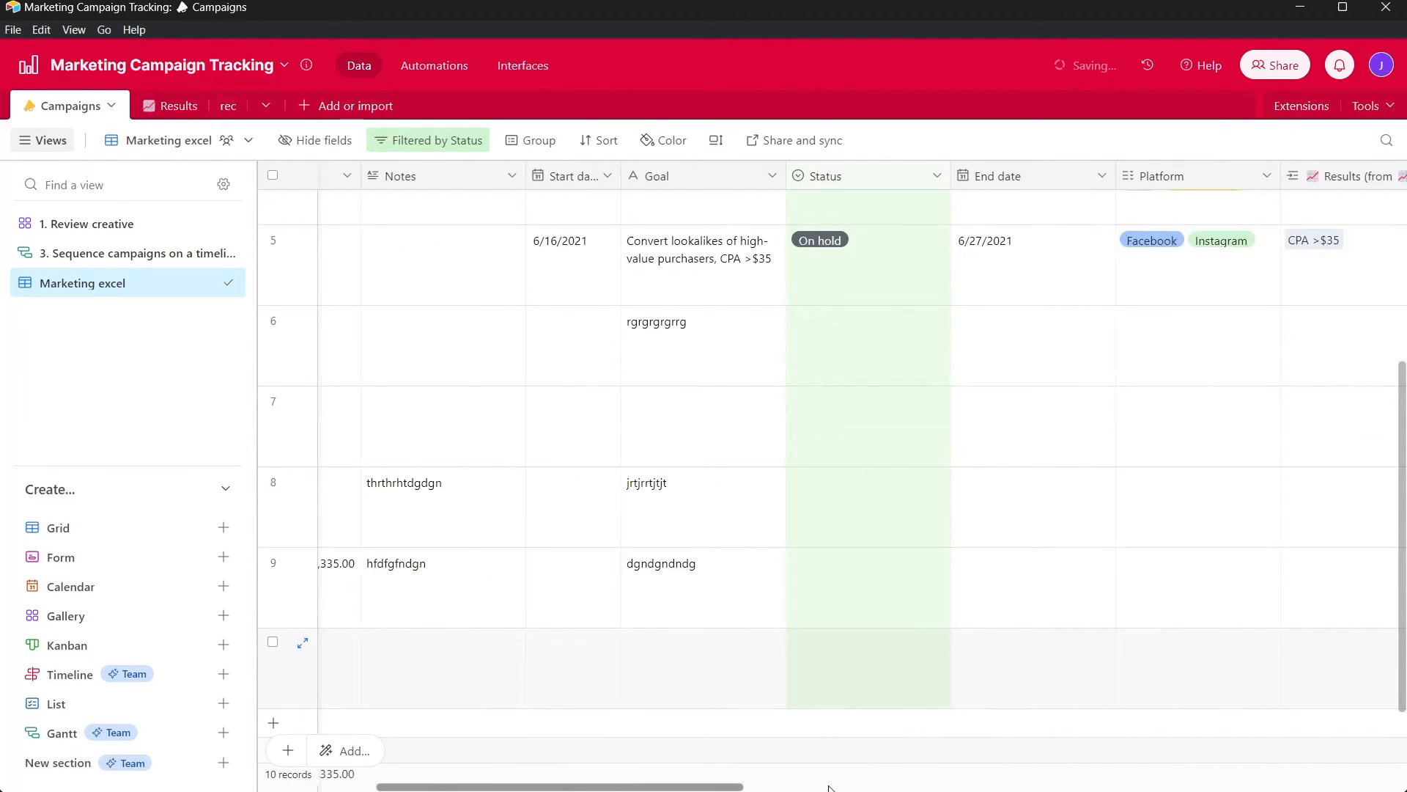
{"action": "scroll", "scroll_direction": "right", "scroll_amount": 3}
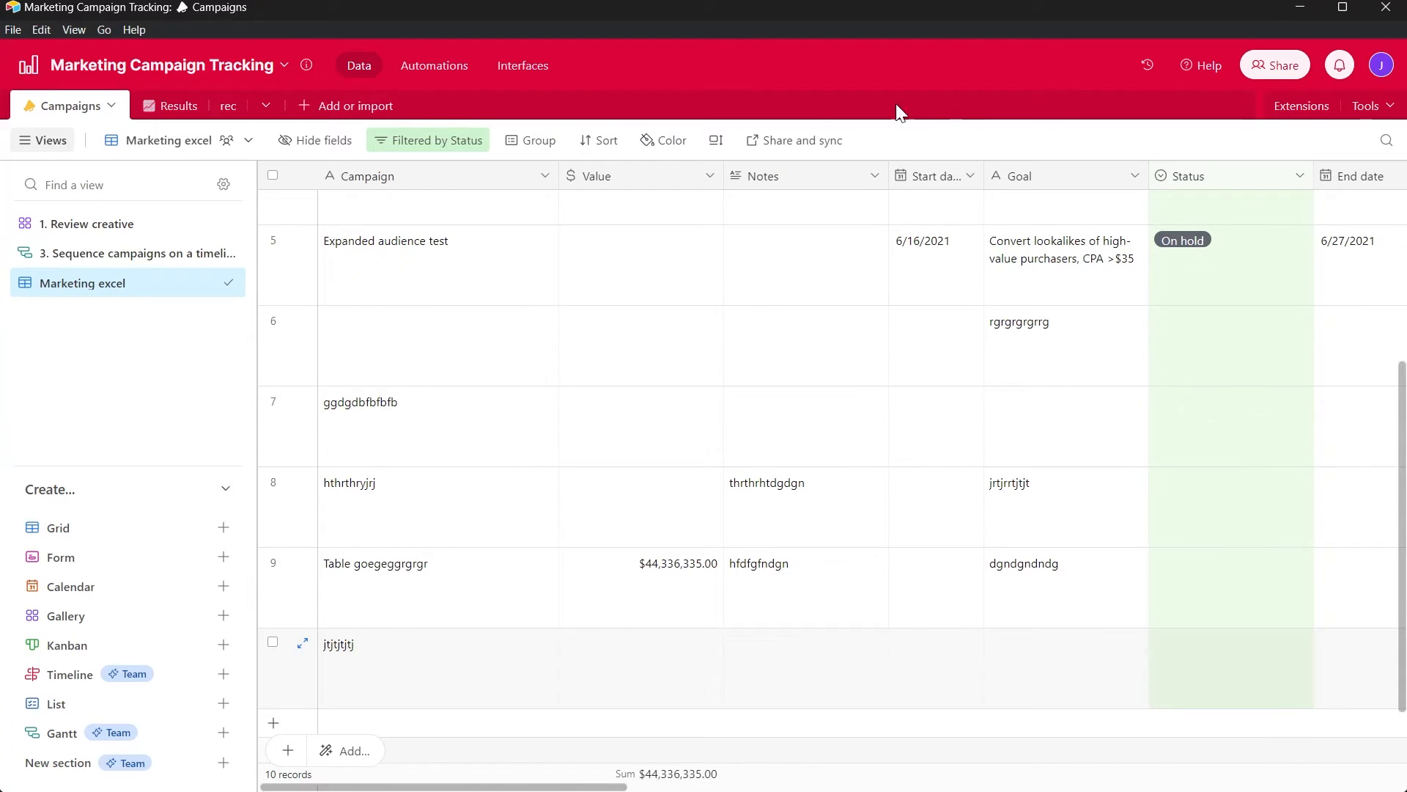
{"action": "left_click", "coordinate": [153, 105]}
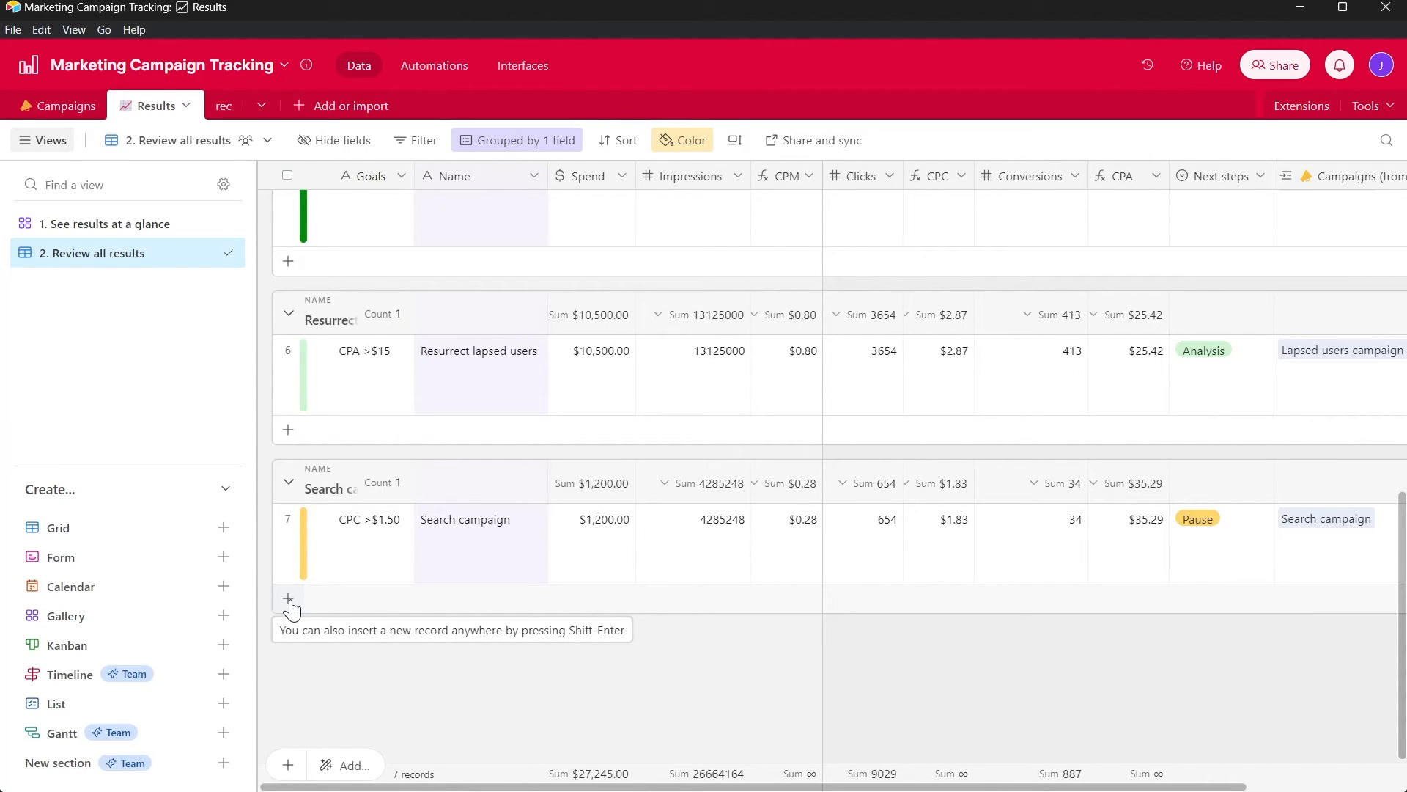
- Add a record to the Search campaign group with bffhr in its Goals field
{"action": "left_click", "coordinate": [289, 603]}
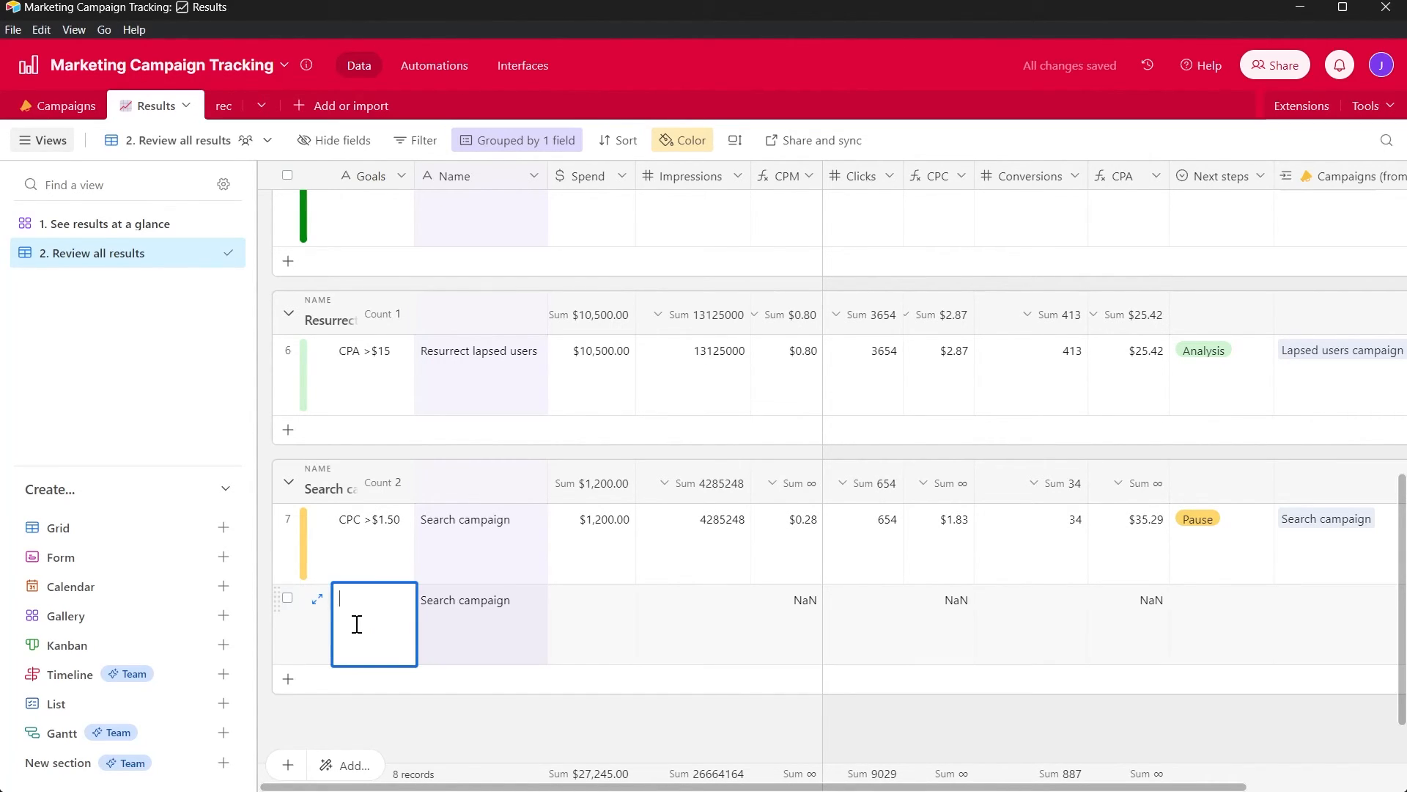
{"action": "type", "text": "bffhr"}
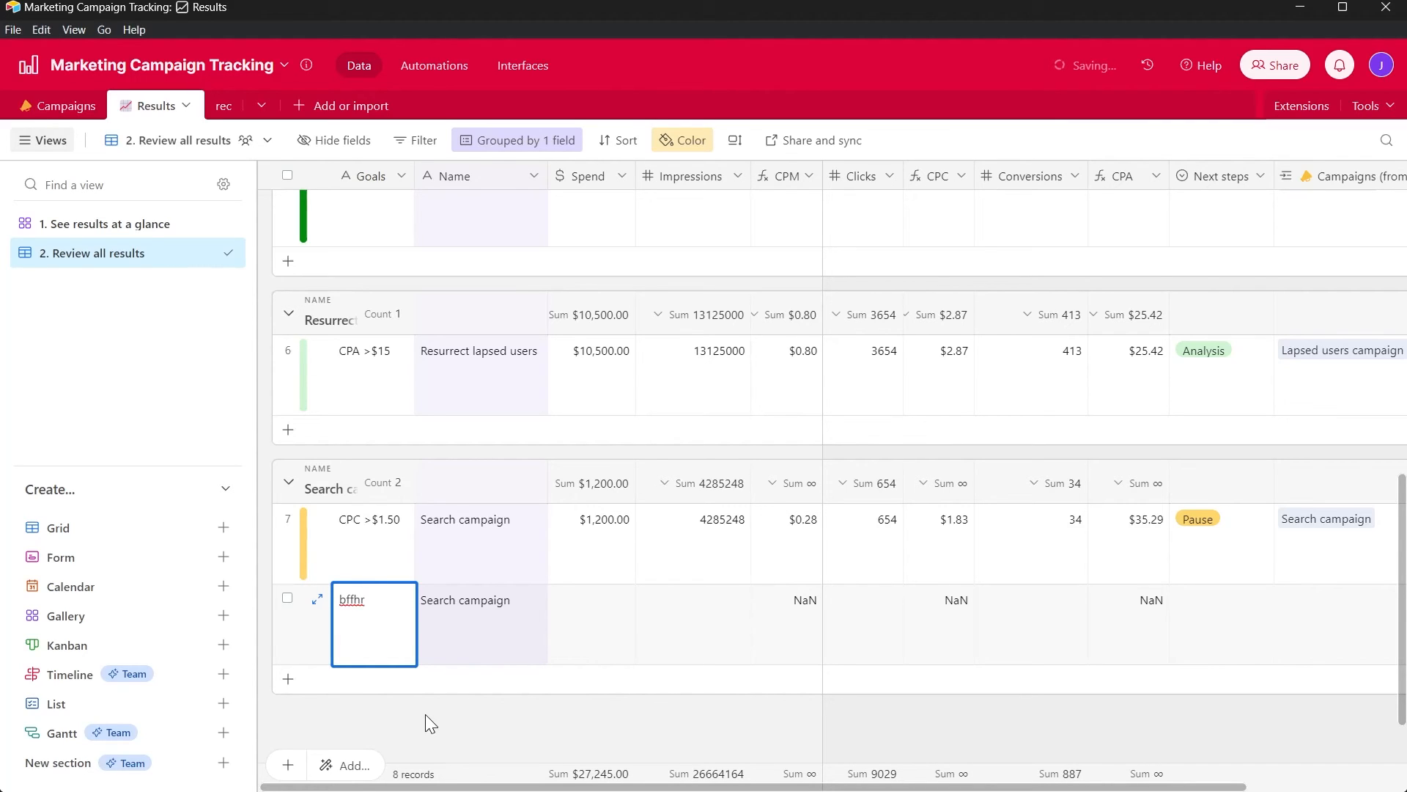